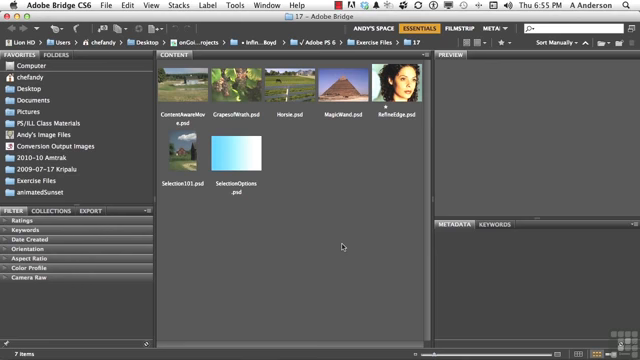
mouse_move(344, 244)
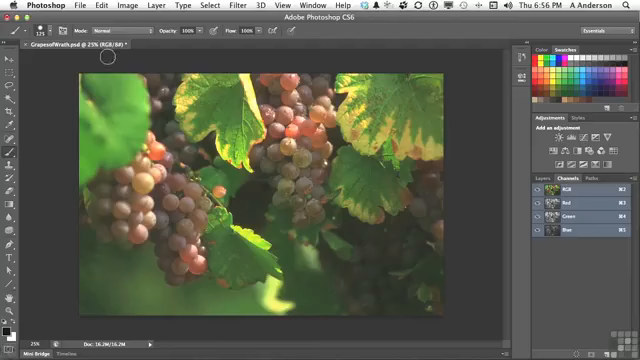
Zoom in close on the central cluster of grapes
key(q)
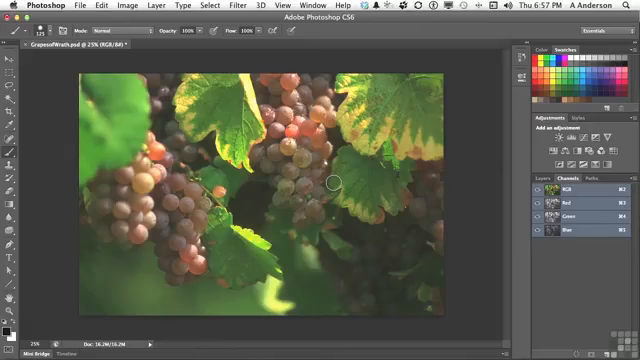
key(q)
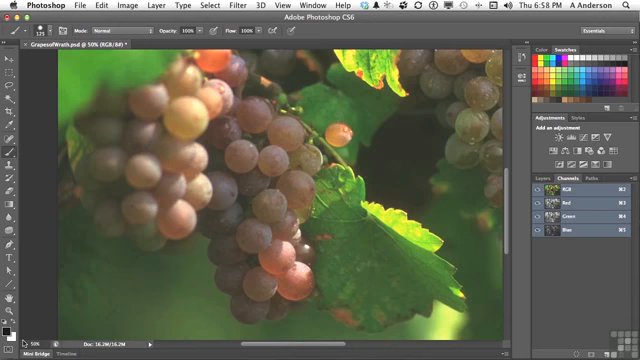
key(q)
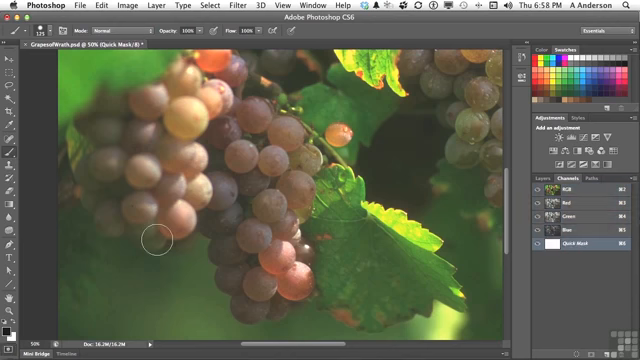
drag(156, 240, 360, 176)
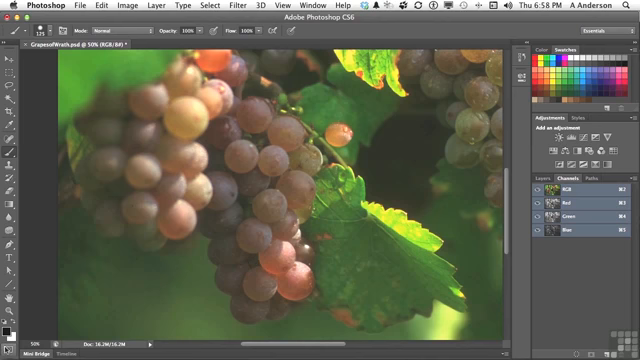
Paint the red Quick Mask overlay over the central grape cluster from top grapes to lowest
key(q)
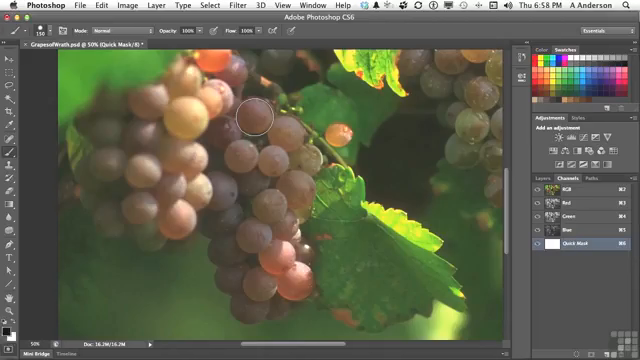
click(244, 114)
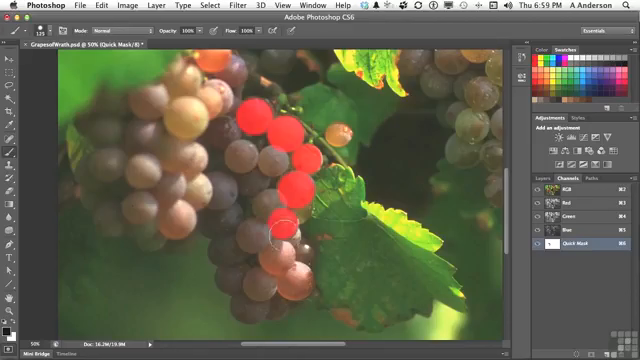
click(276, 230)
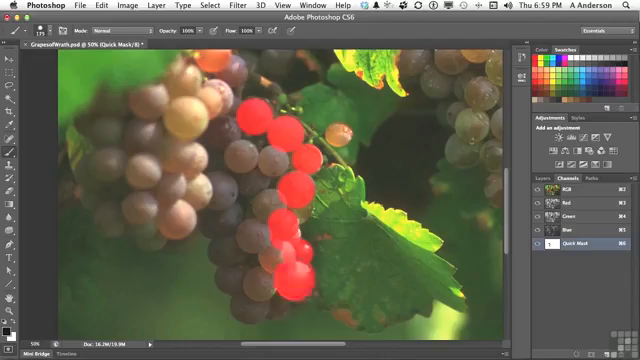
mouse_move(270, 300)
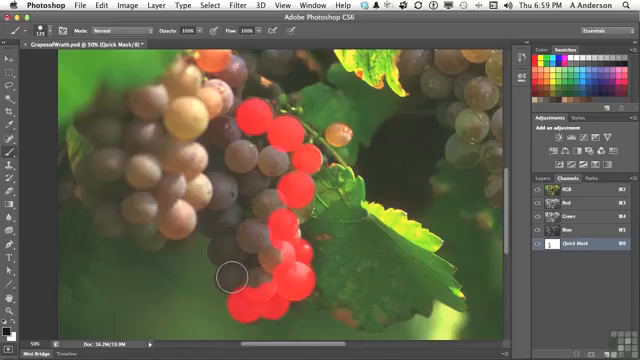
click(228, 276)
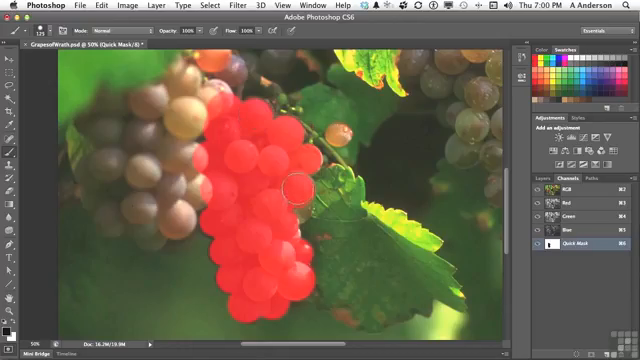
mouse_move(272, 232)
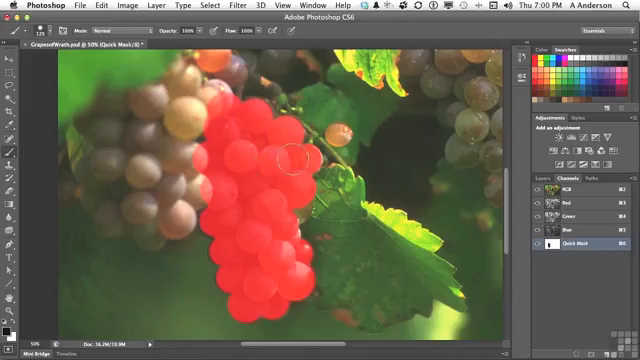
mouse_move(250, 116)
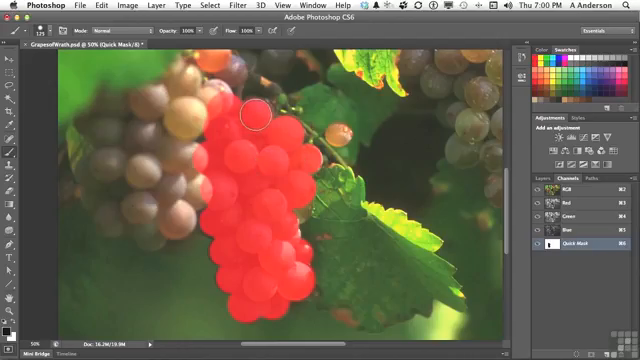
mouse_move(284, 140)
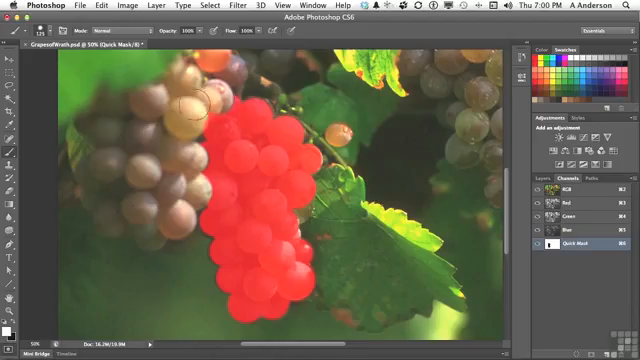
mouse_move(190, 100)
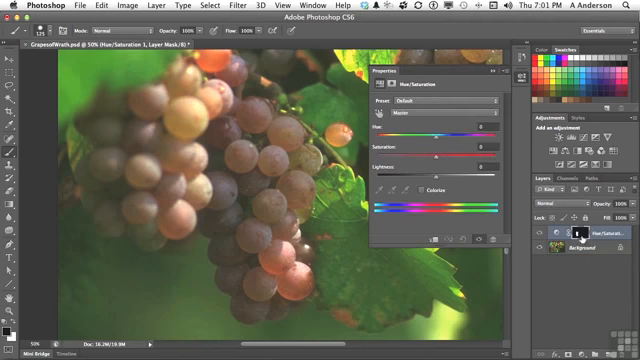
mouse_move(452, 146)
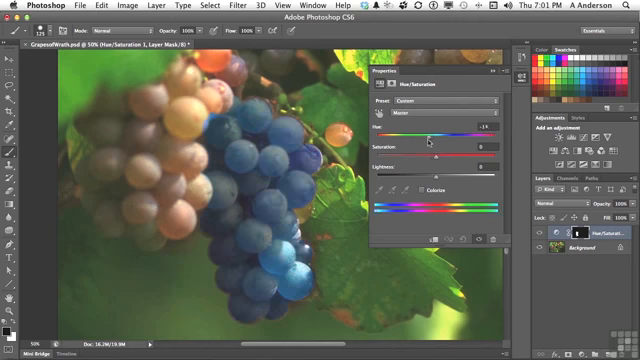
Show the Hue/Saturation layer's Mask properties and touch up the lower grapes' mask edge
drag(424, 136, 460, 136)
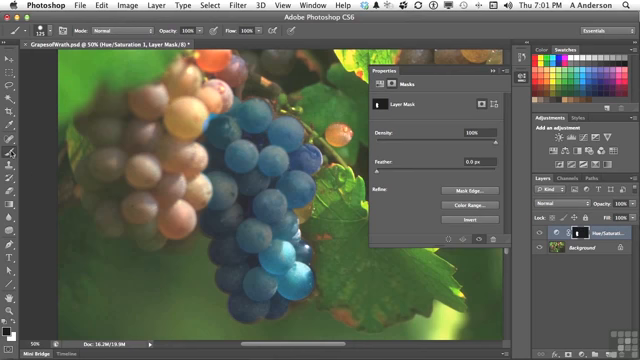
mouse_move(196, 104)
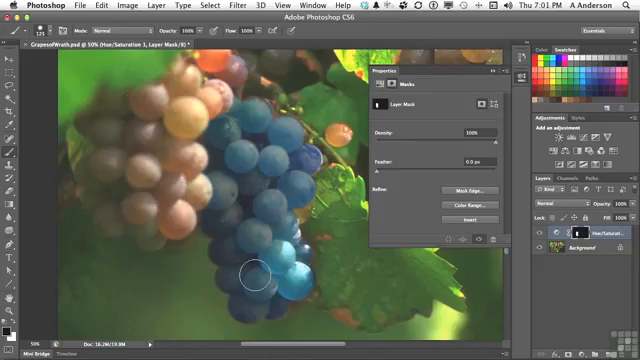
mouse_move(240, 276)
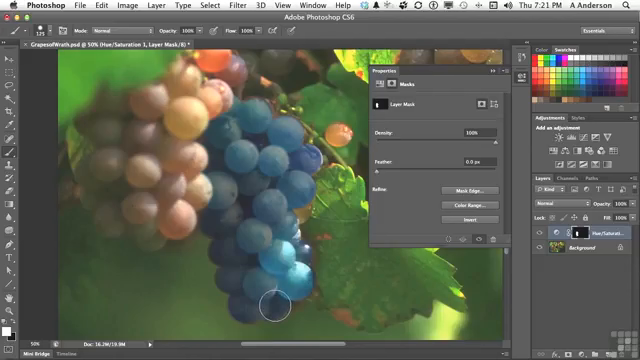
mouse_move(266, 304)
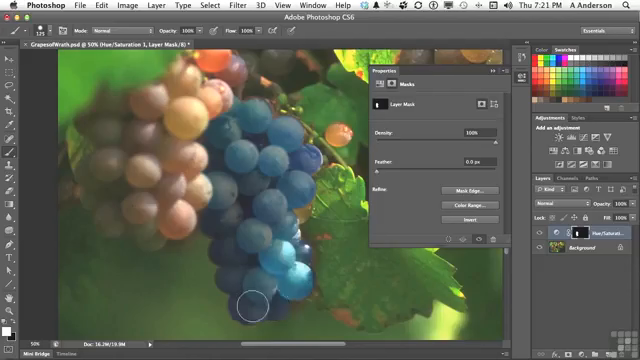